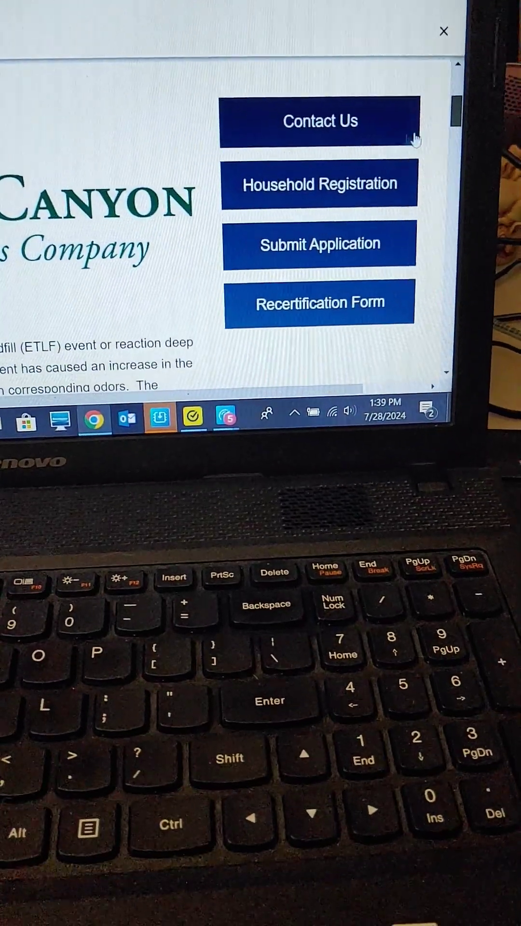
{"action": "mouse_move", "coordinate": [319, 180]}
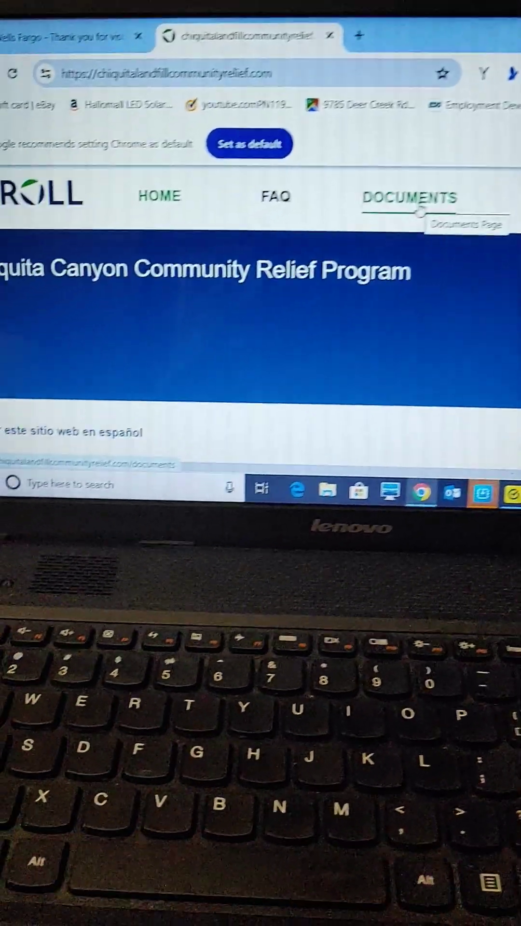
Show the Documents list with the Application Form, Recertification Form and Form W9 PDFs
{"action": "left_click", "coordinate": [409, 196]}
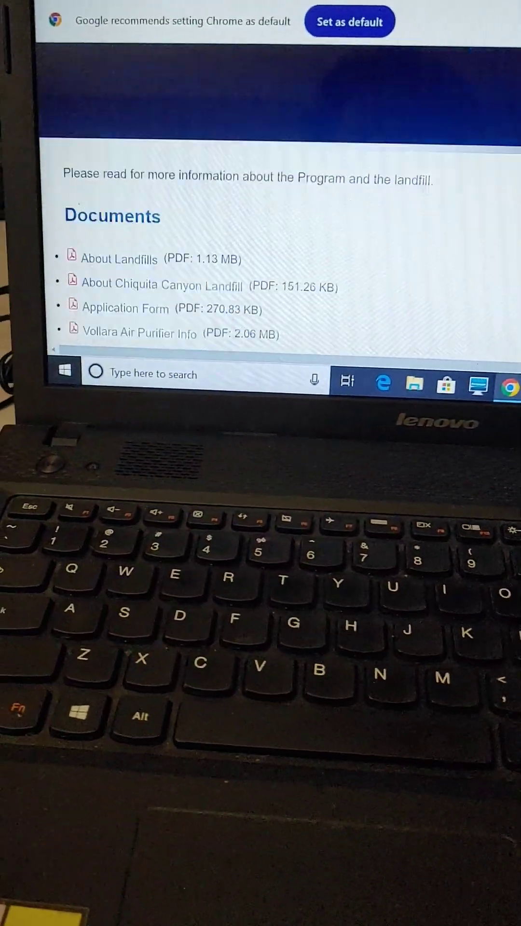
{"action": "scroll", "scroll_direction": "down", "scroll_amount": 3}
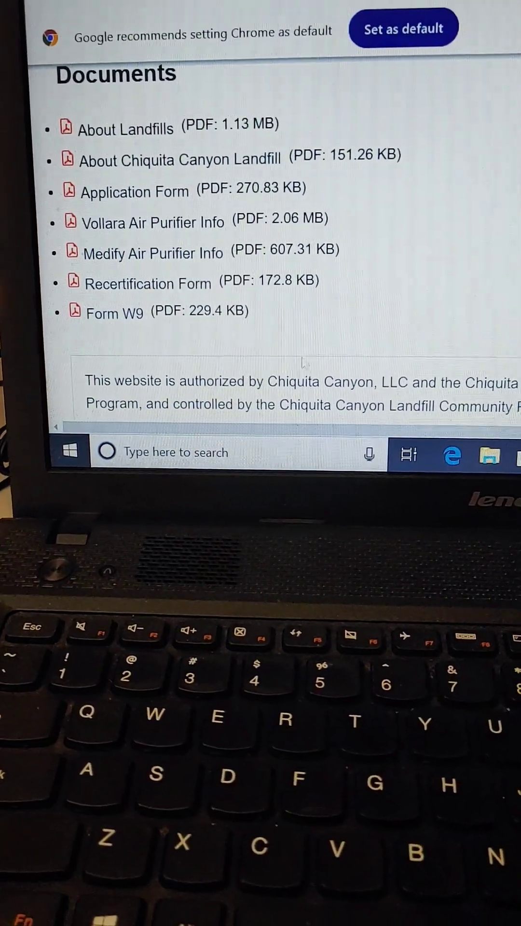
{"action": "mouse_move", "coordinate": [116, 196]}
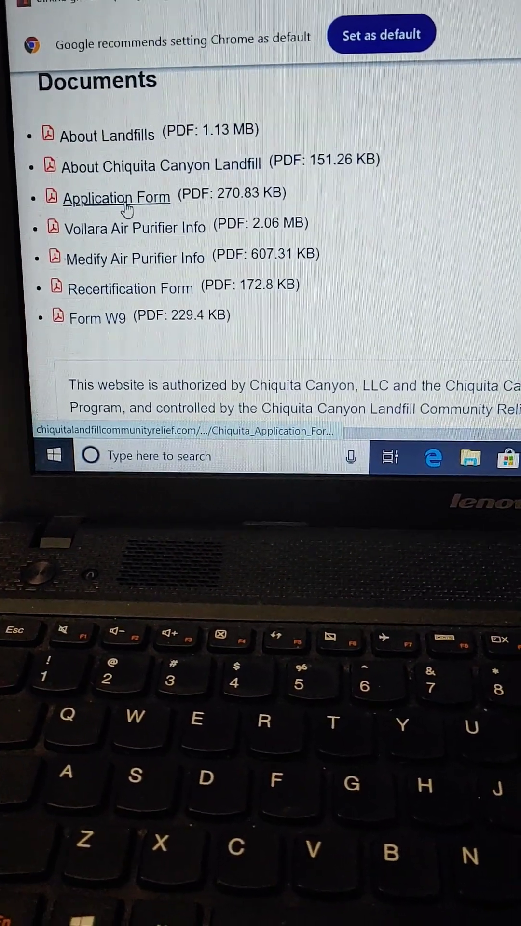
Read the Application Form PDF's pages 1–3 on funding eligibility and proof of residence
{"action": "left_click", "coordinate": [117, 197]}
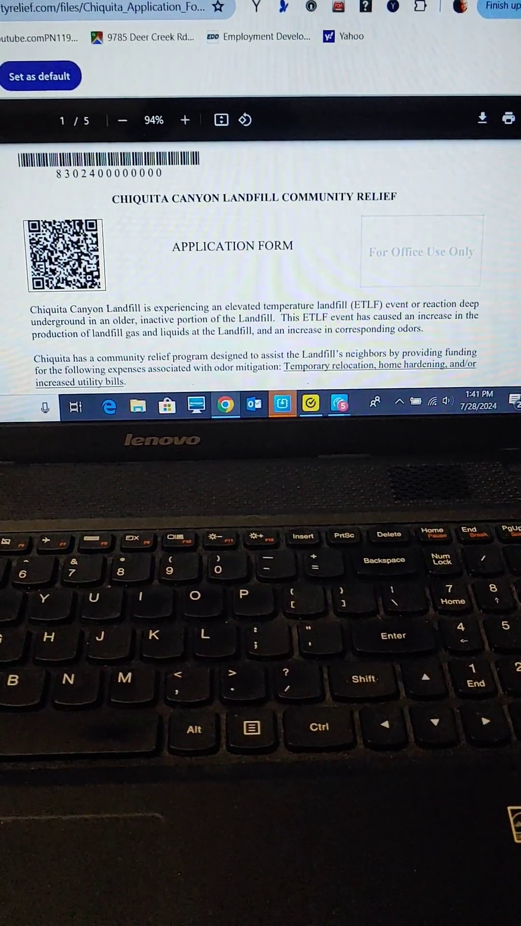
{"action": "scroll", "scroll_direction": "down", "scroll_amount": 3}
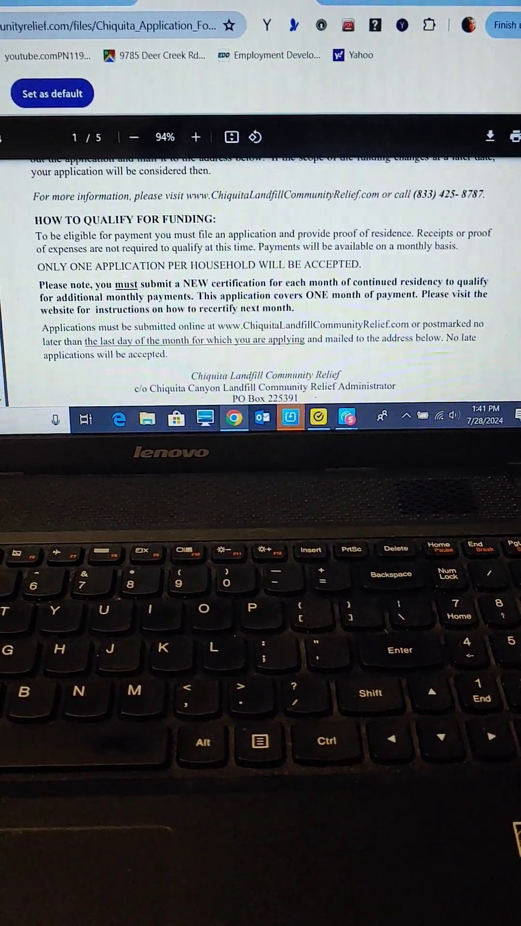
{"action": "scroll", "scroll_direction": "down", "scroll_amount": 3}
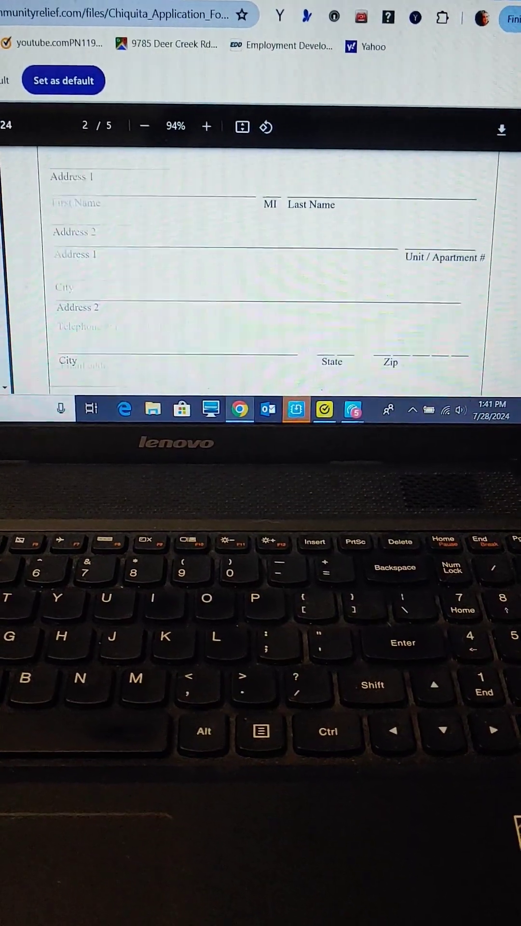
{"action": "scroll", "scroll_direction": "down", "scroll_amount": 3}
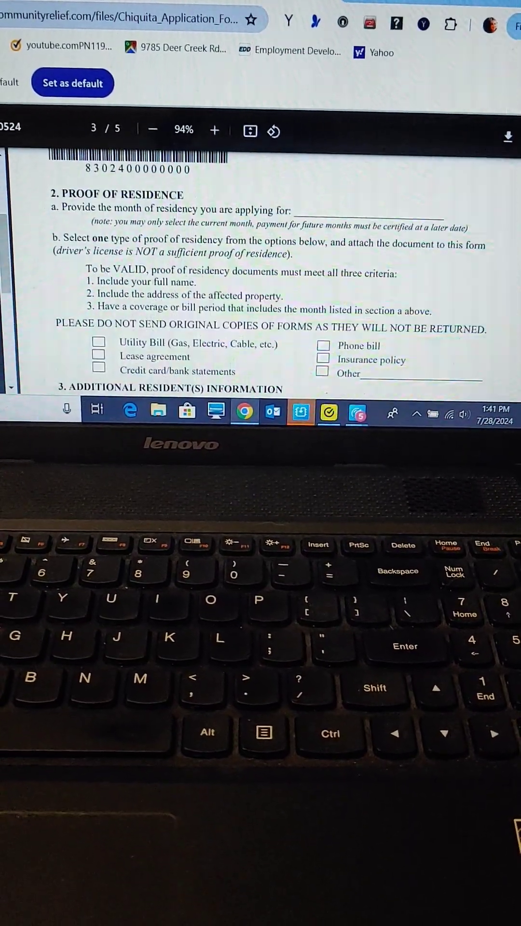
{"action": "scroll", "scroll_direction": "down", "scroll_amount": 3}
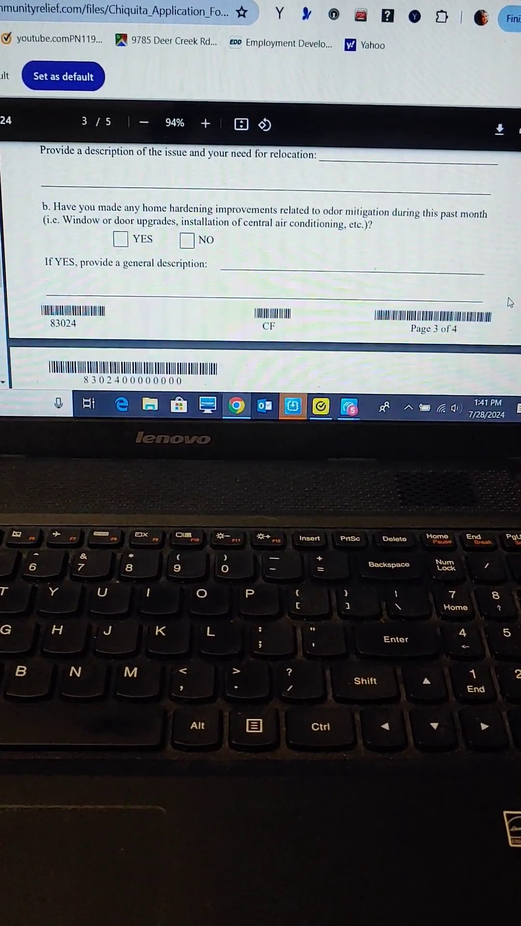
{"action": "scroll", "scroll_direction": "down", "scroll_amount": 3}
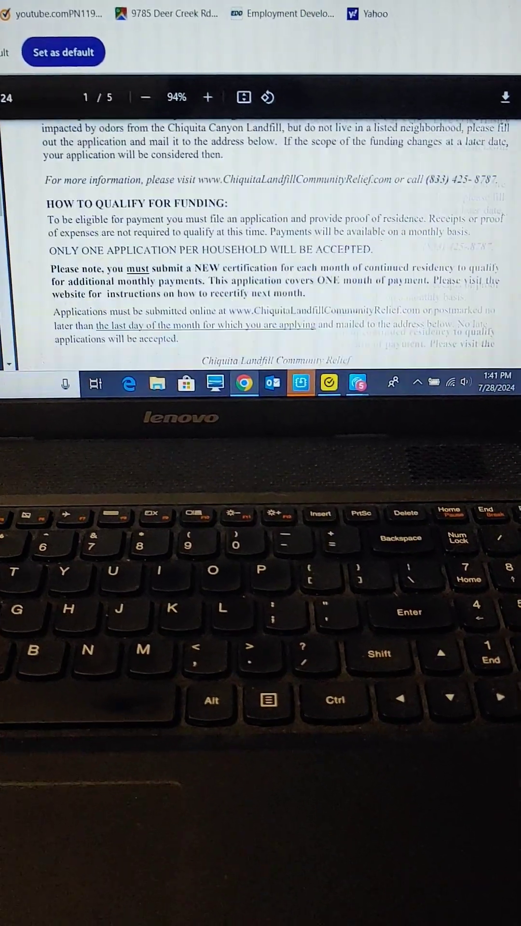
{"action": "scroll", "scroll_direction": "down", "scroll_amount": 3}
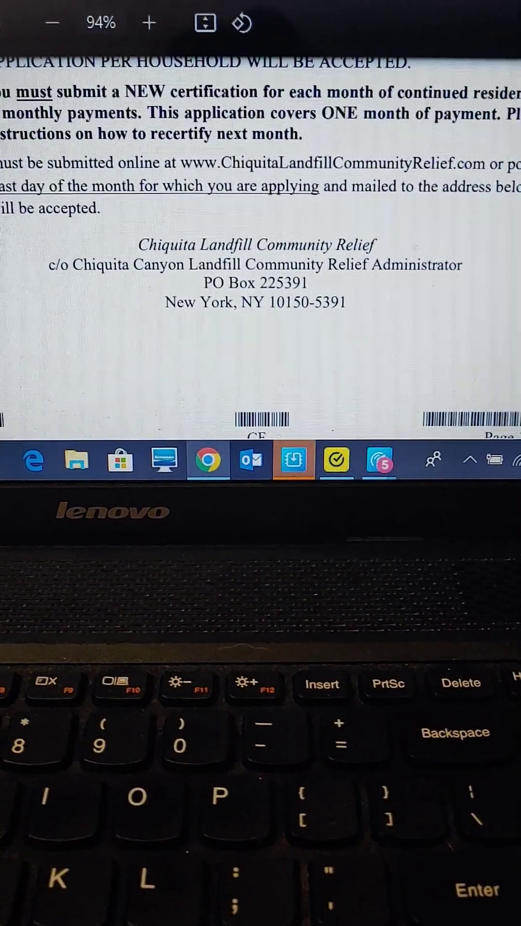
Review the form's mailing address and page 2, then return to the site's options pop-up
{"action": "scroll", "scroll_direction": "down", "scroll_amount": 3}
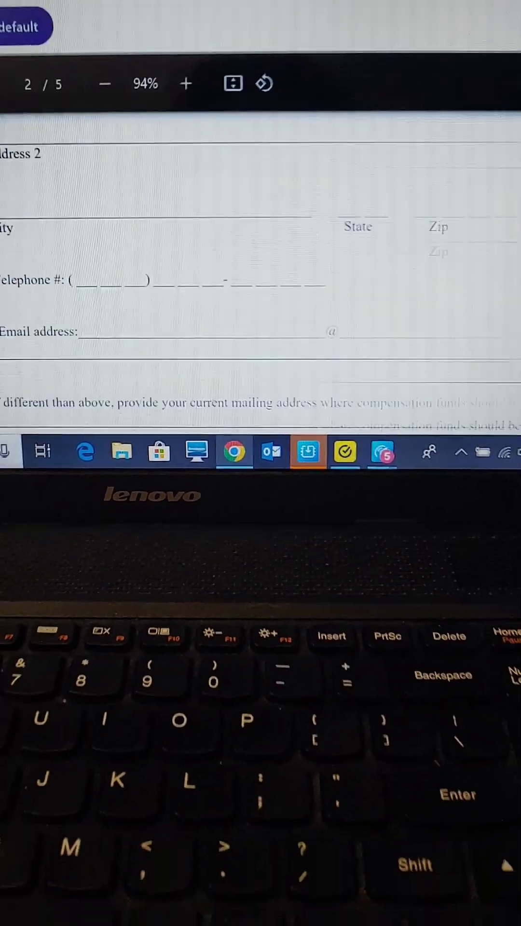
{"action": "scroll", "scroll_direction": "down", "scroll_amount": 3}
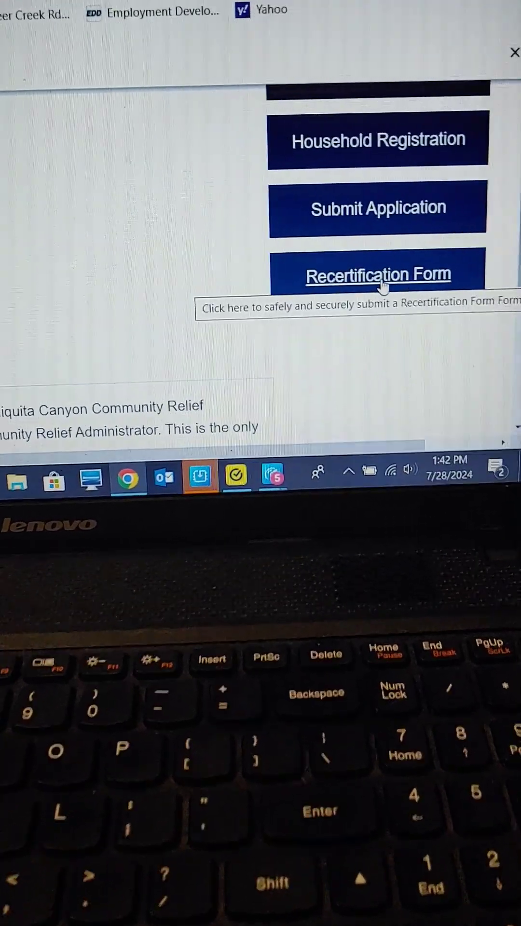
Reach the KSA Recertification Form login page asking for a Unique Household ID
{"action": "left_click", "coordinate": [377, 274]}
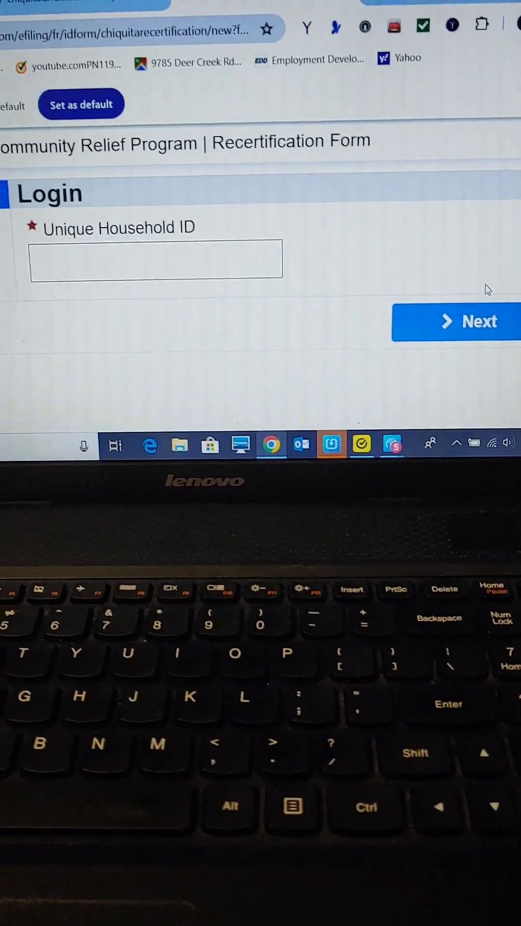
{"action": "left_click", "coordinate": [155, 259]}
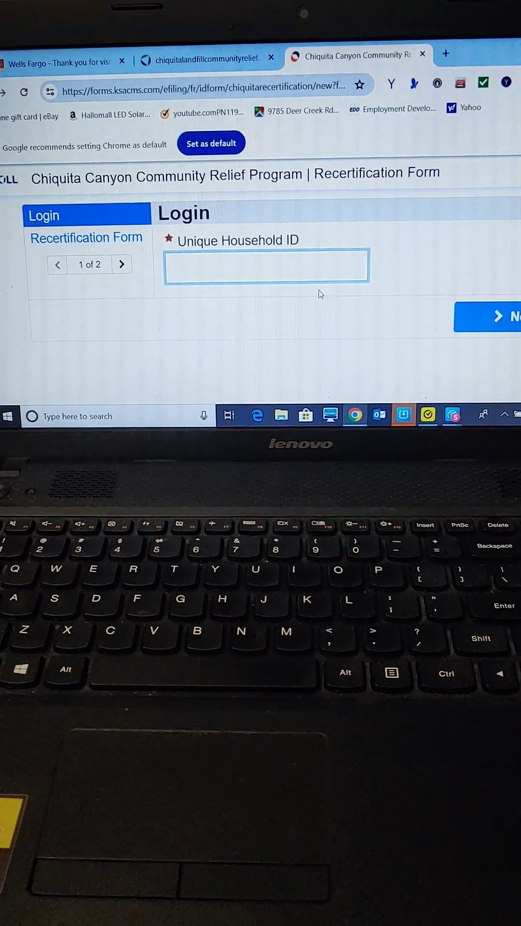
Place the caret in the empty Unique Household ID field, ready for the ID
{"action": "left_click", "coordinate": [266, 266]}
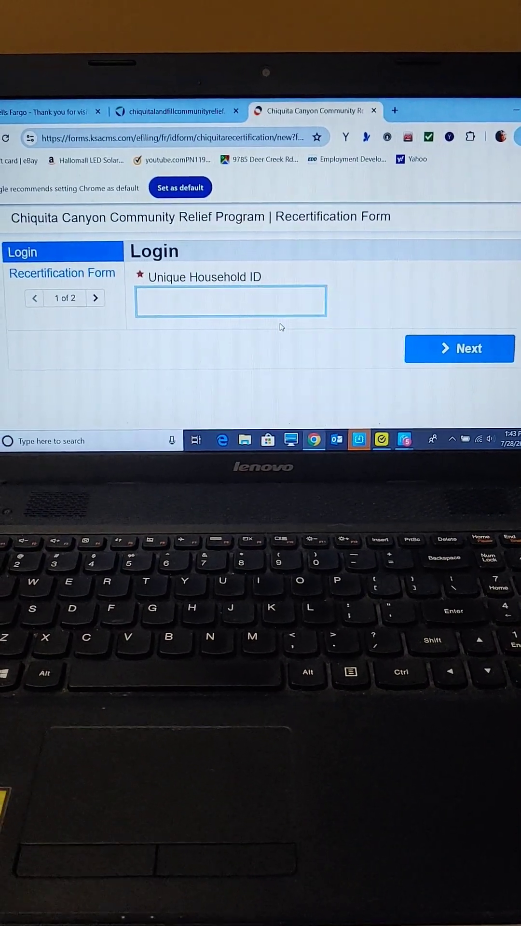
{"action": "left_click", "coordinate": [230, 301]}
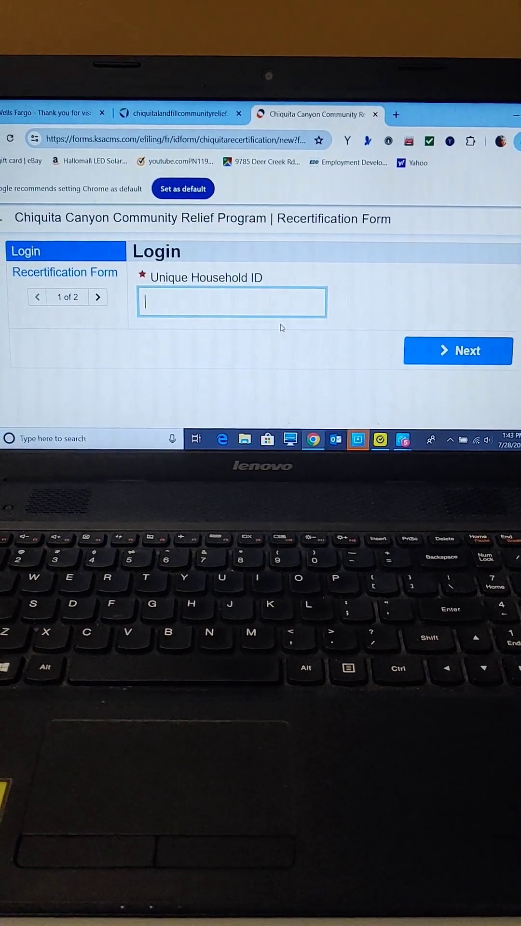